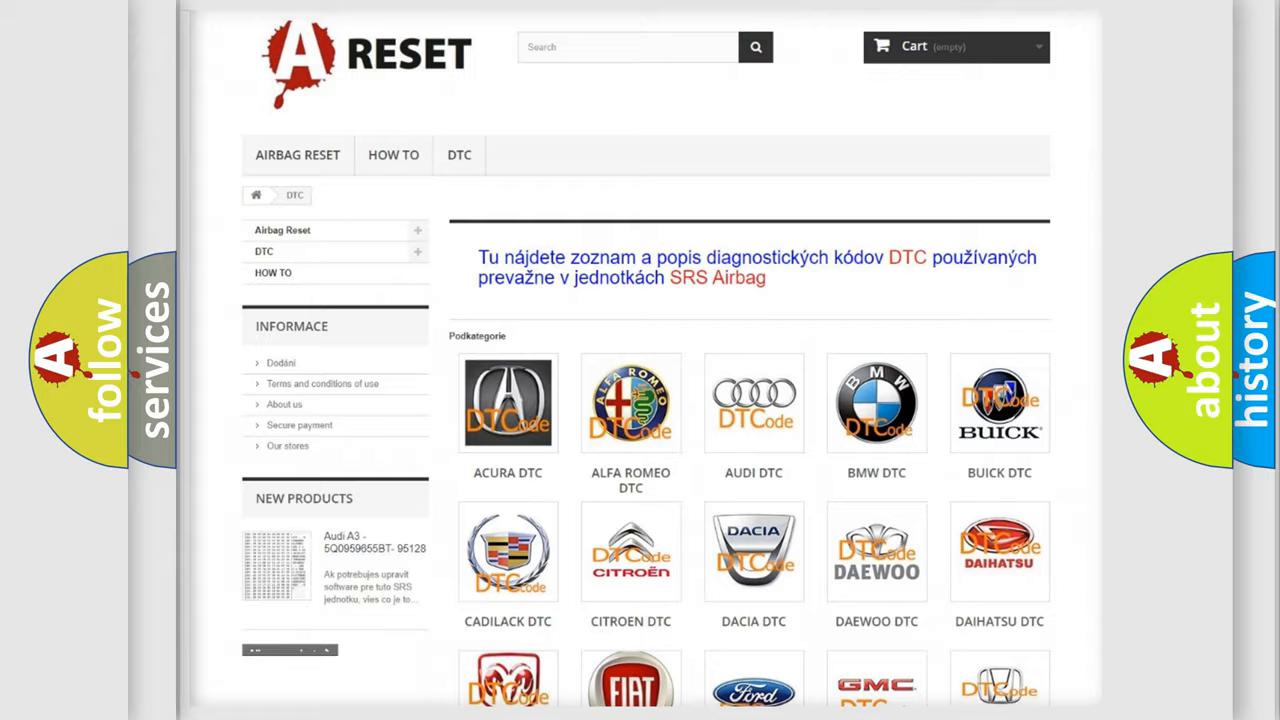
Scroll down to the brand DTC tiles and open the GMC DTC category.
{"action": "scroll", "scroll_direction": "down", "scroll_amount": 3}
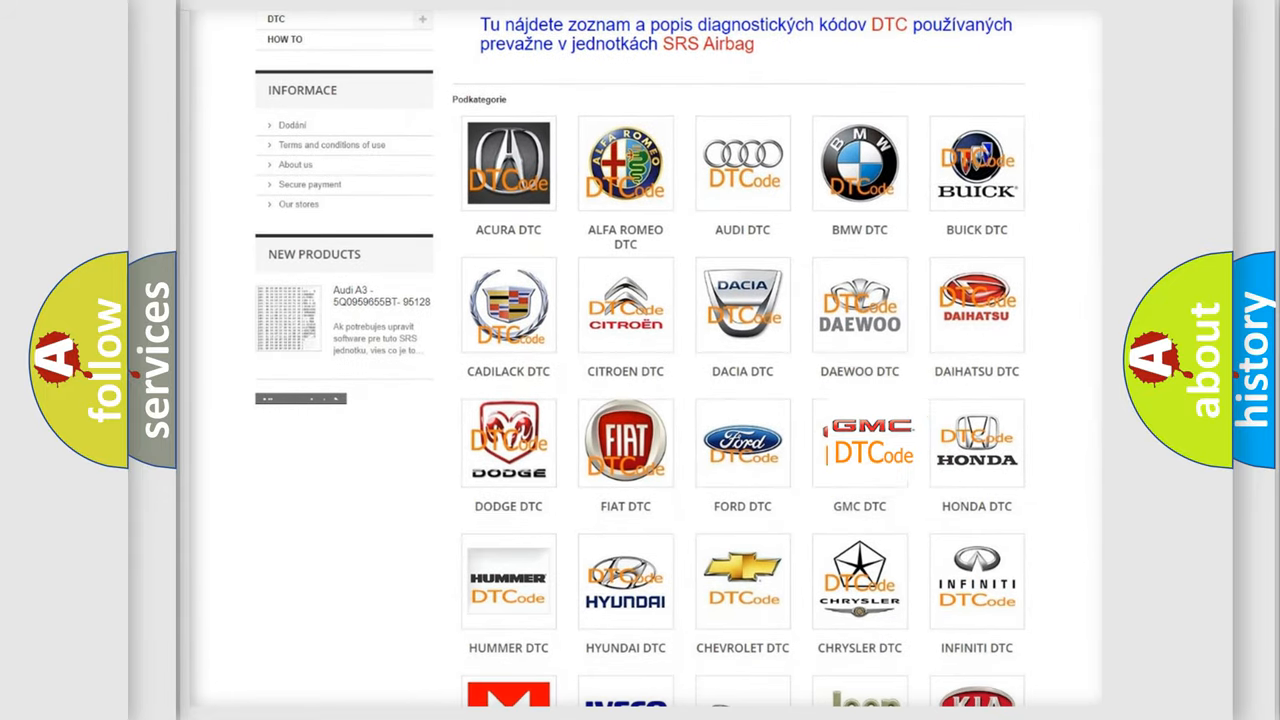
{"action": "left_click", "coordinate": [859, 442]}
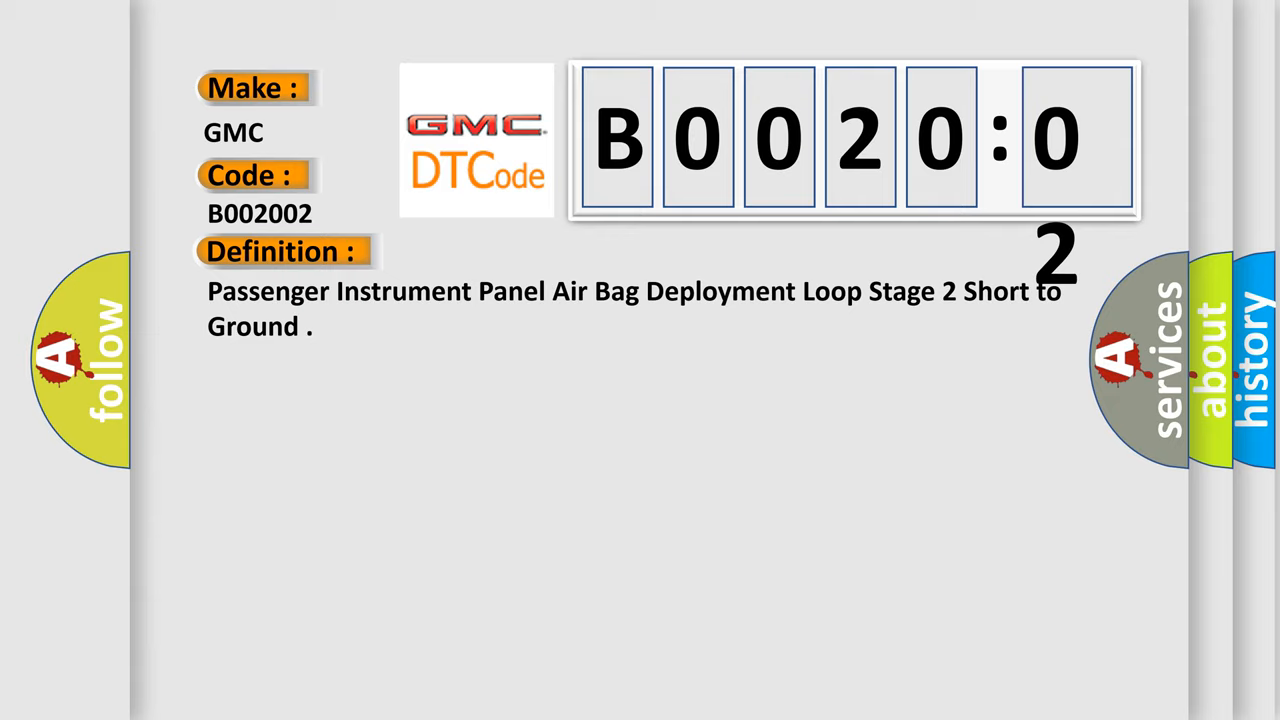
Advance to the B002002 description slide showing ignition voltage between 9–16 V.
{"action": "left_click", "coordinate": [519, 251]}
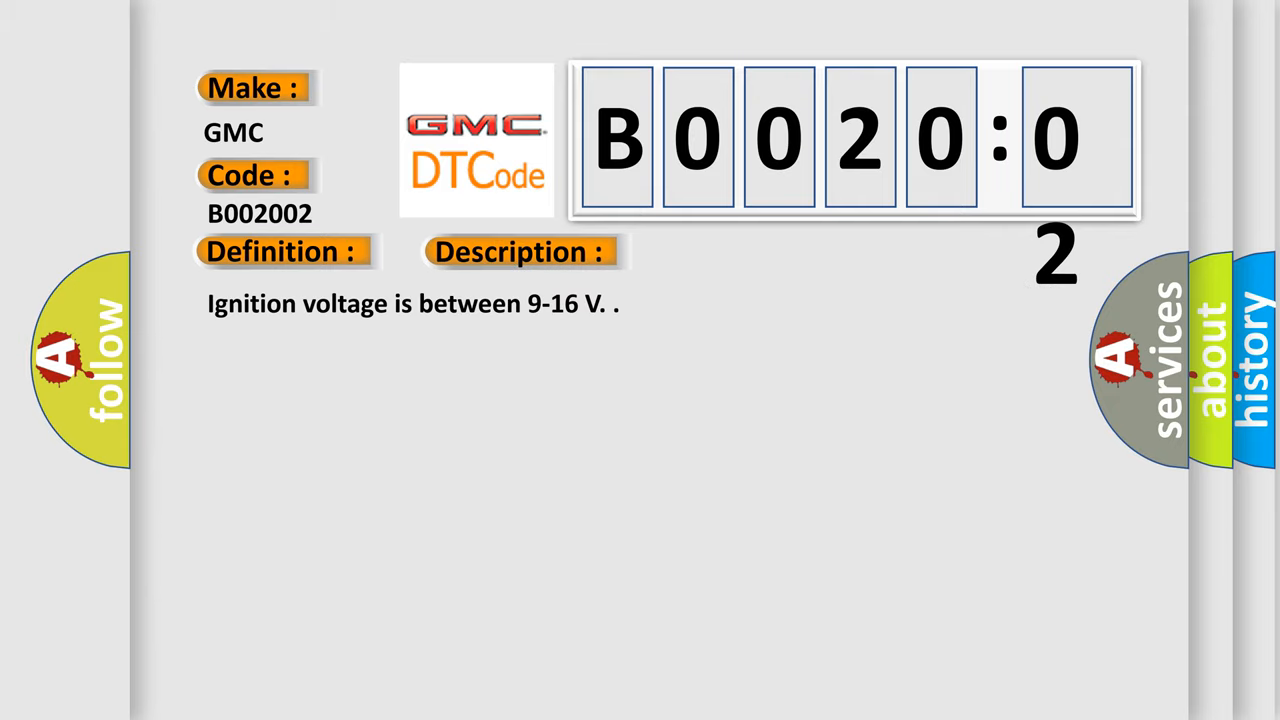